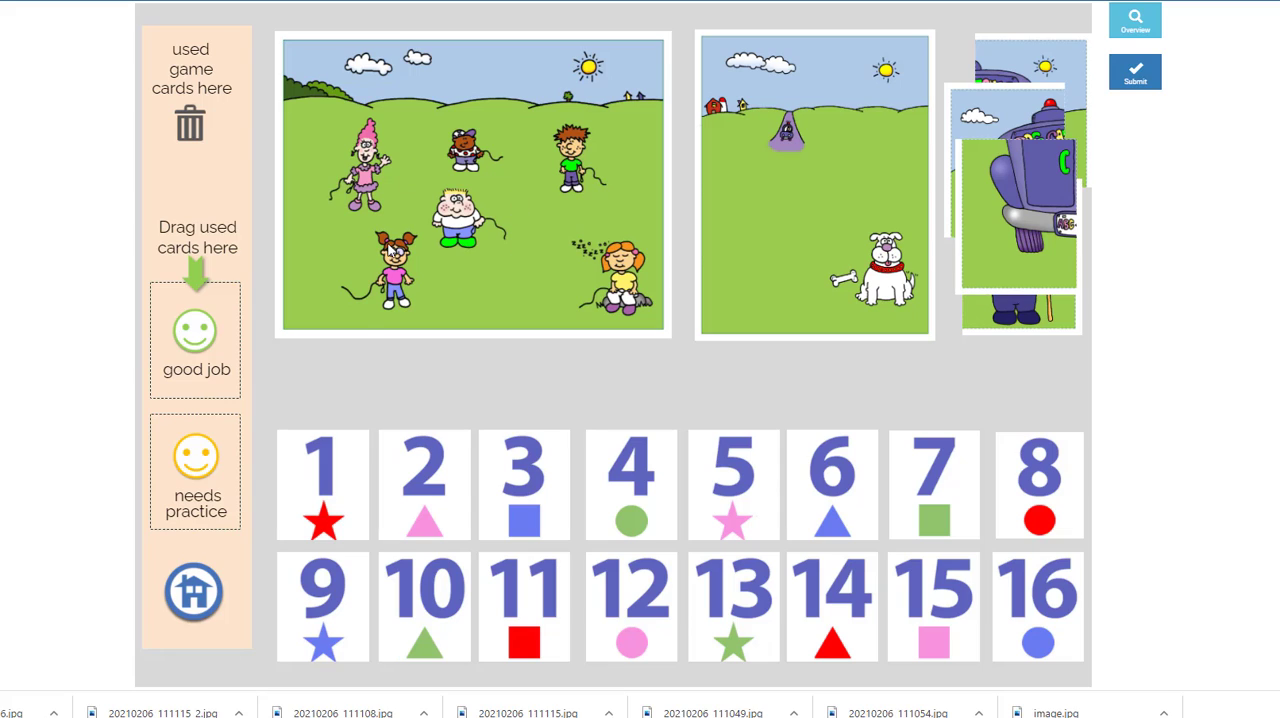
{"action": "mouse_move", "coordinate": [790, 150]}
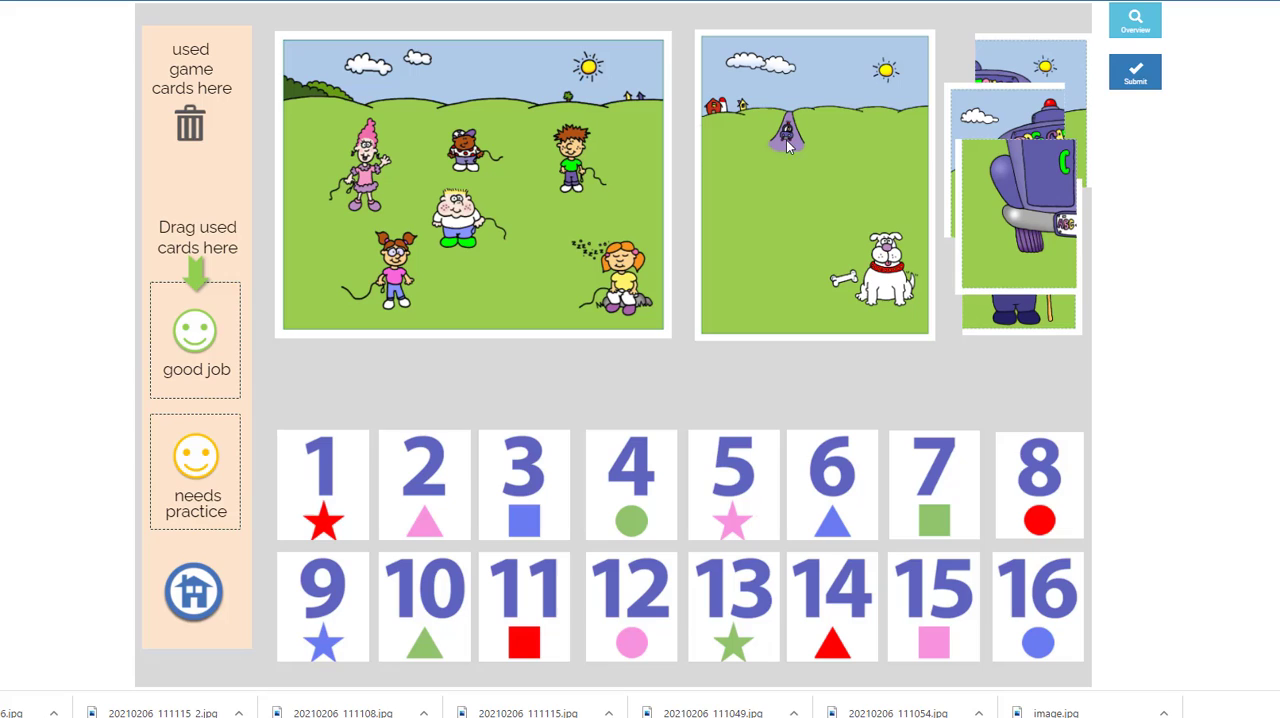
{"action": "mouse_move", "coordinate": [715, 507]}
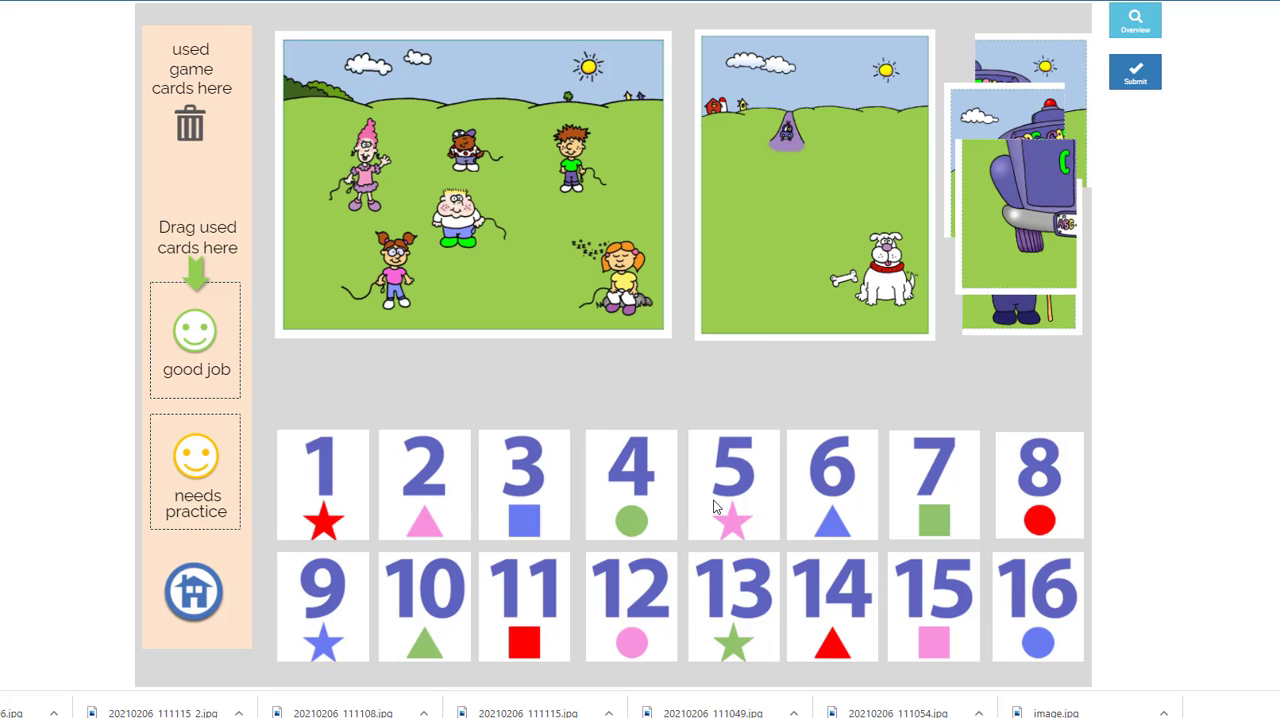
{"action": "mouse_move", "coordinate": [600, 476]}
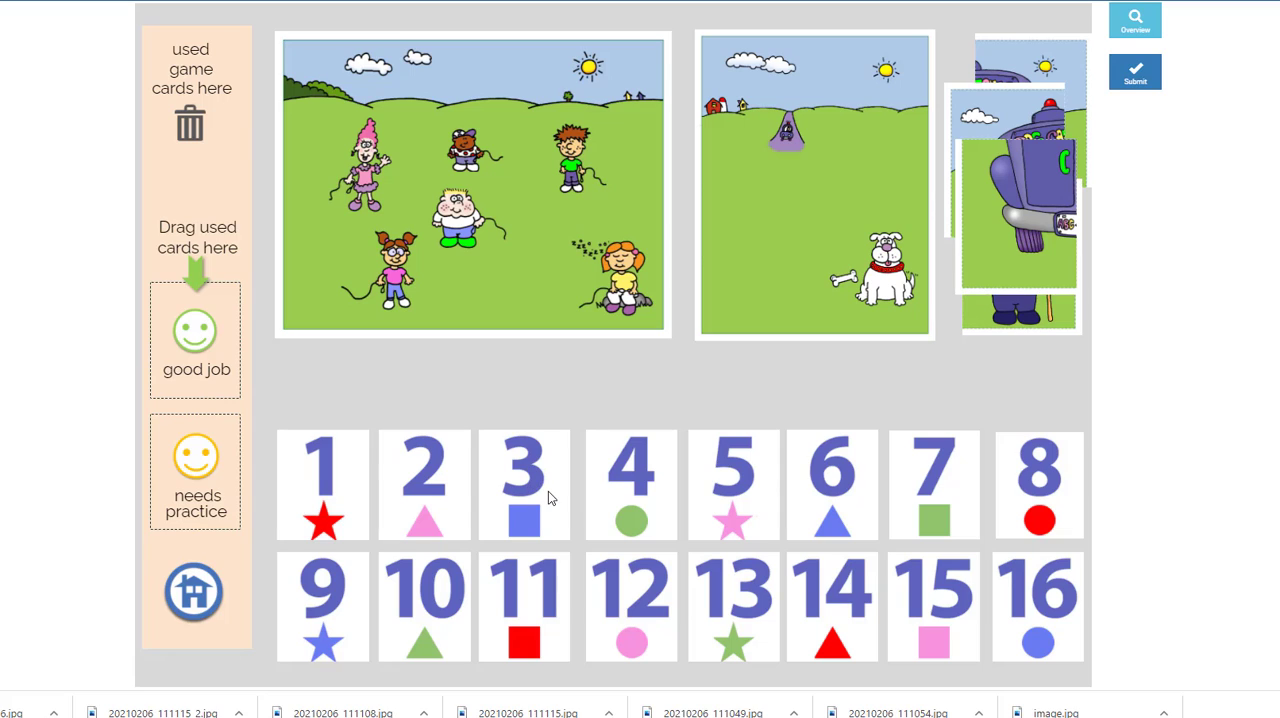
{"action": "mouse_move", "coordinate": [603, 493]}
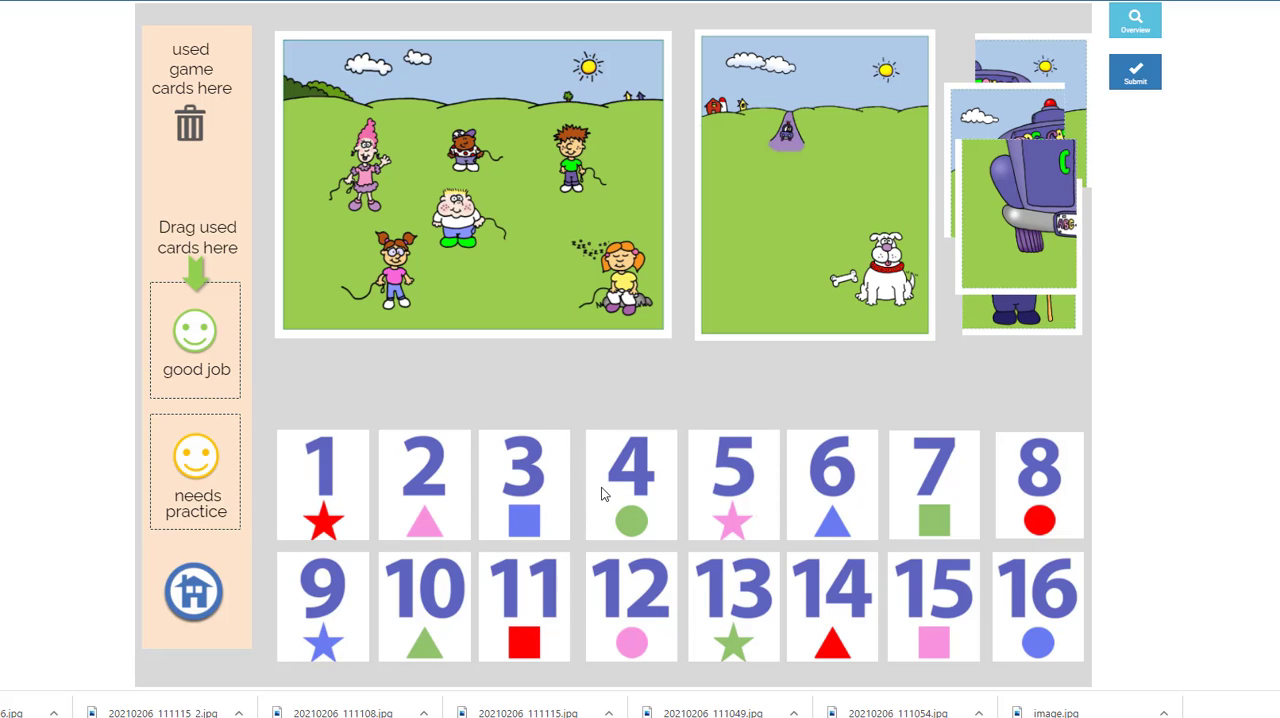
{"action": "mouse_move", "coordinate": [635, 511]}
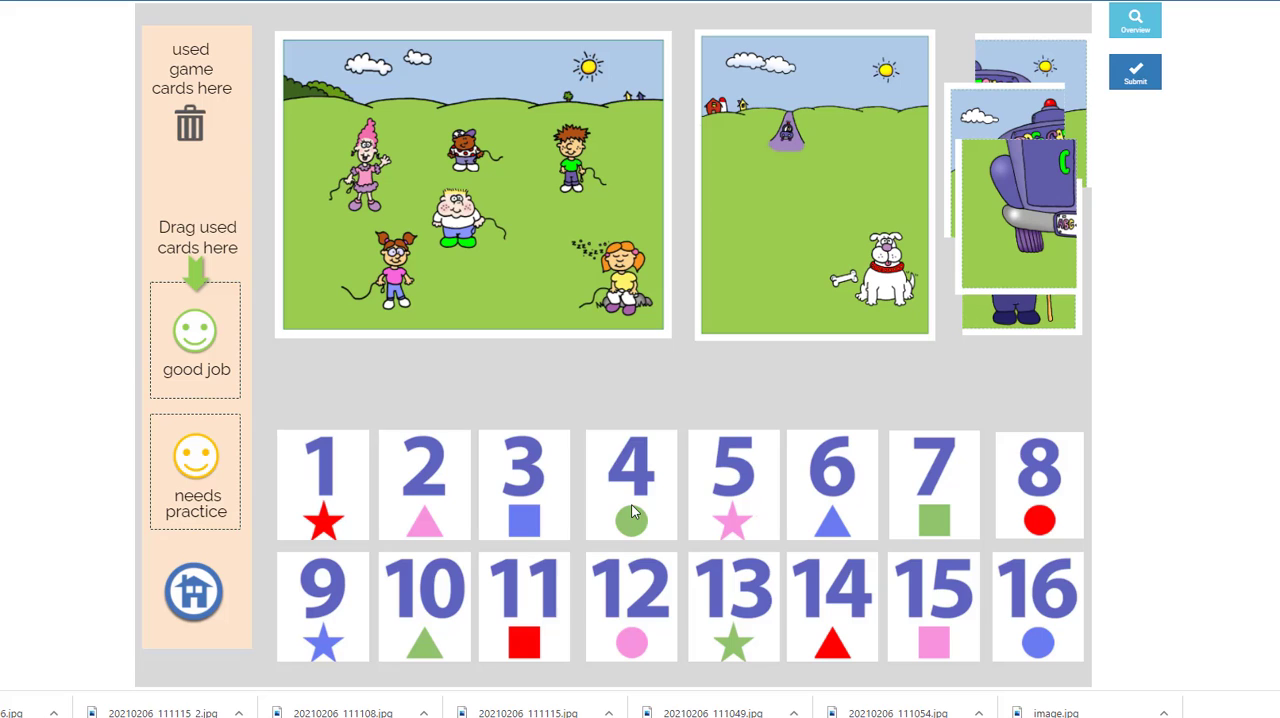
Step: Discard card 4, return the brown dog to the boy in green, and move the sleeping orange dog out
{"action": "left_click_drag", "start_coordinate": [631, 485], "coordinate": [196, 340]}
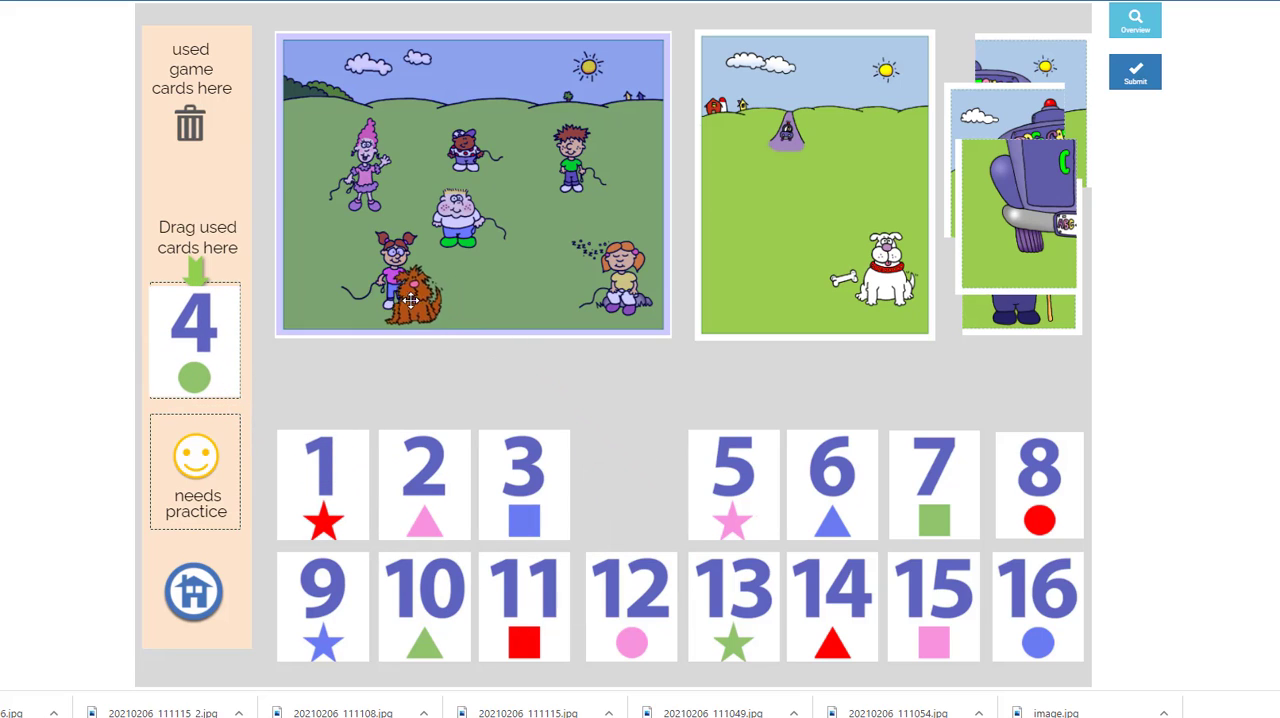
{"action": "left_click_drag", "start_coordinate": [410, 285], "coordinate": [510, 155]}
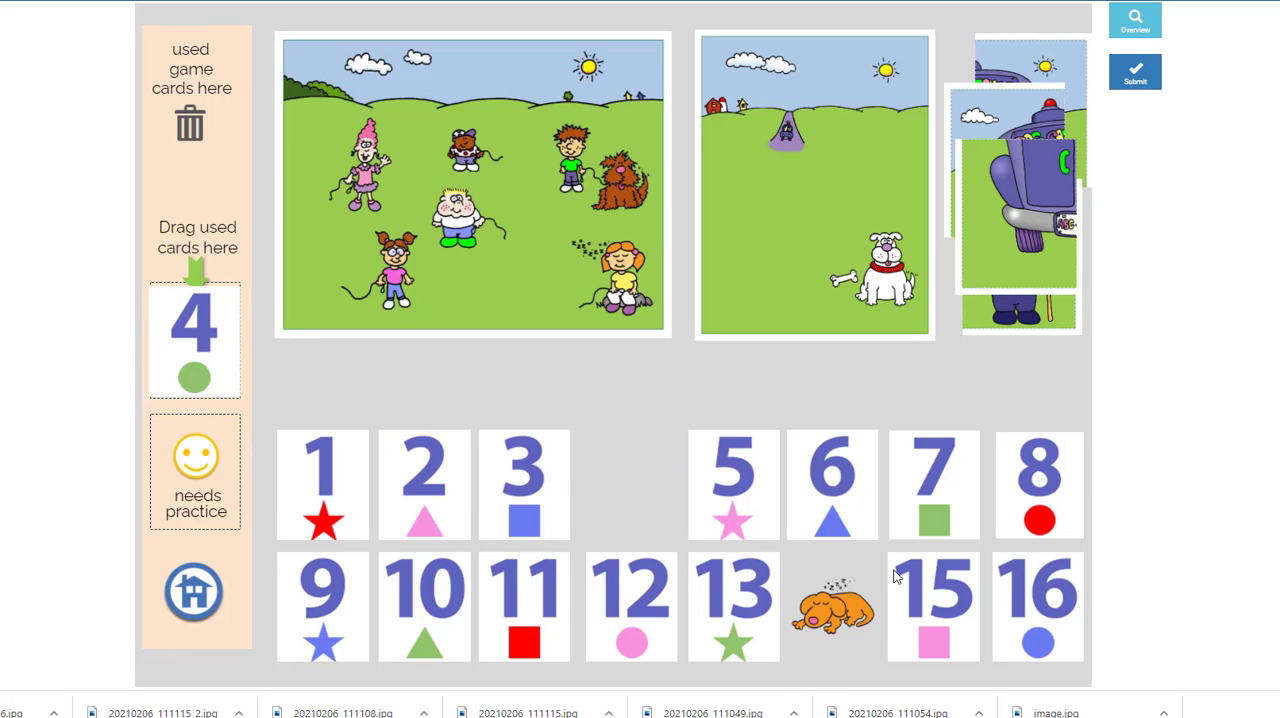
{"action": "left_click_drag", "start_coordinate": [832, 606], "coordinate": [550, 300]}
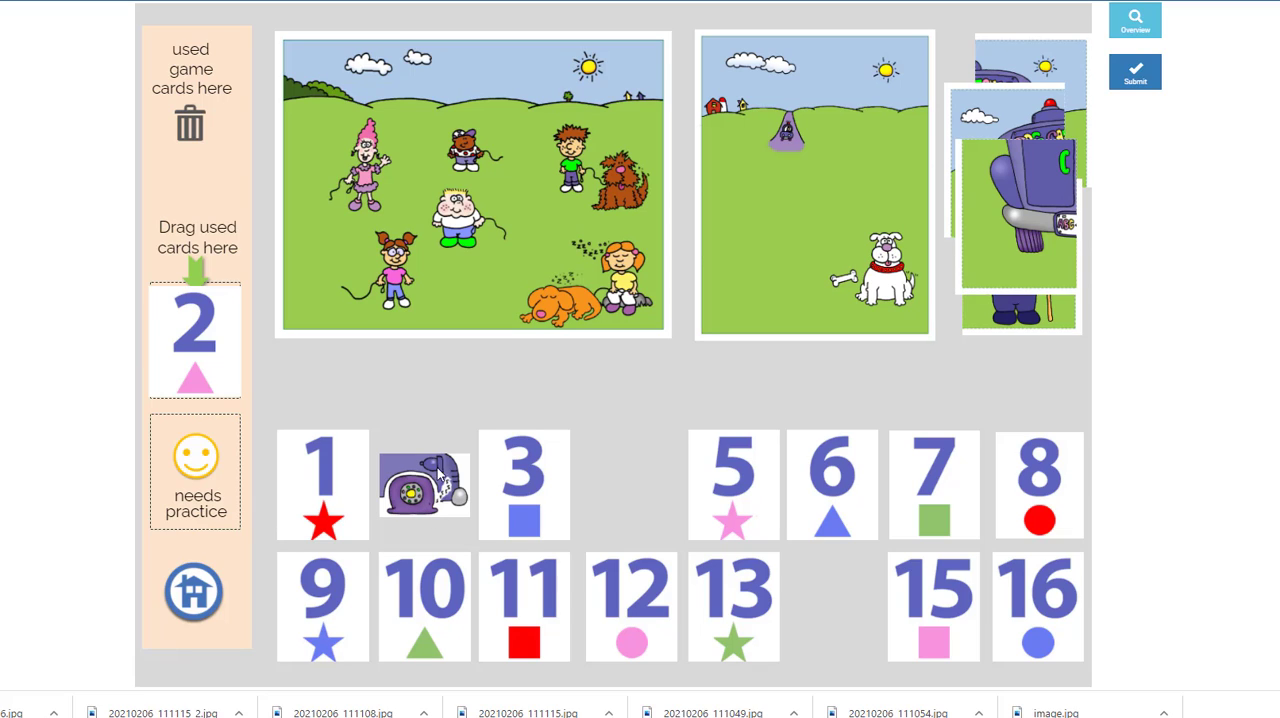
{"action": "mouse_move", "coordinate": [338, 278]}
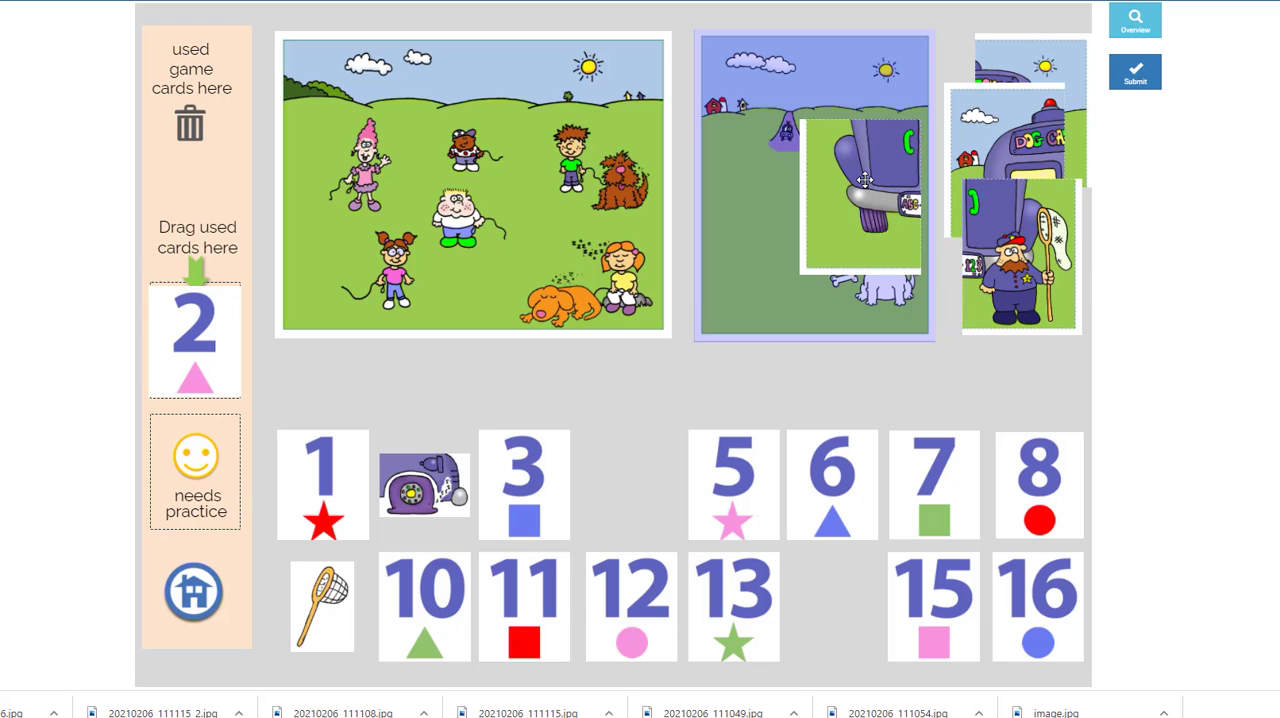
Step: Fit the truck's rear piece into the second picture
{"action": "left_click_drag", "start_coordinate": [862, 180], "coordinate": [770, 248]}
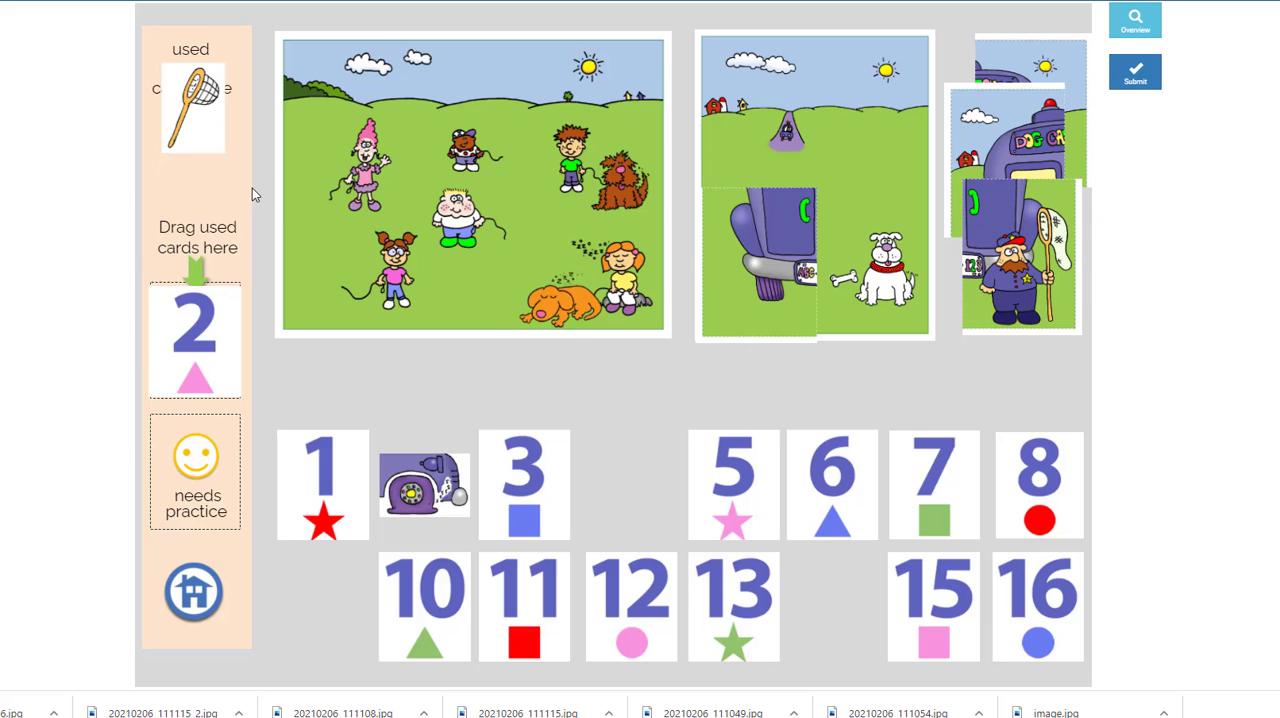
Step: Throw the used net card into the trash area
{"action": "left_click_drag", "start_coordinate": [832, 485], "coordinate": [797, 580]}
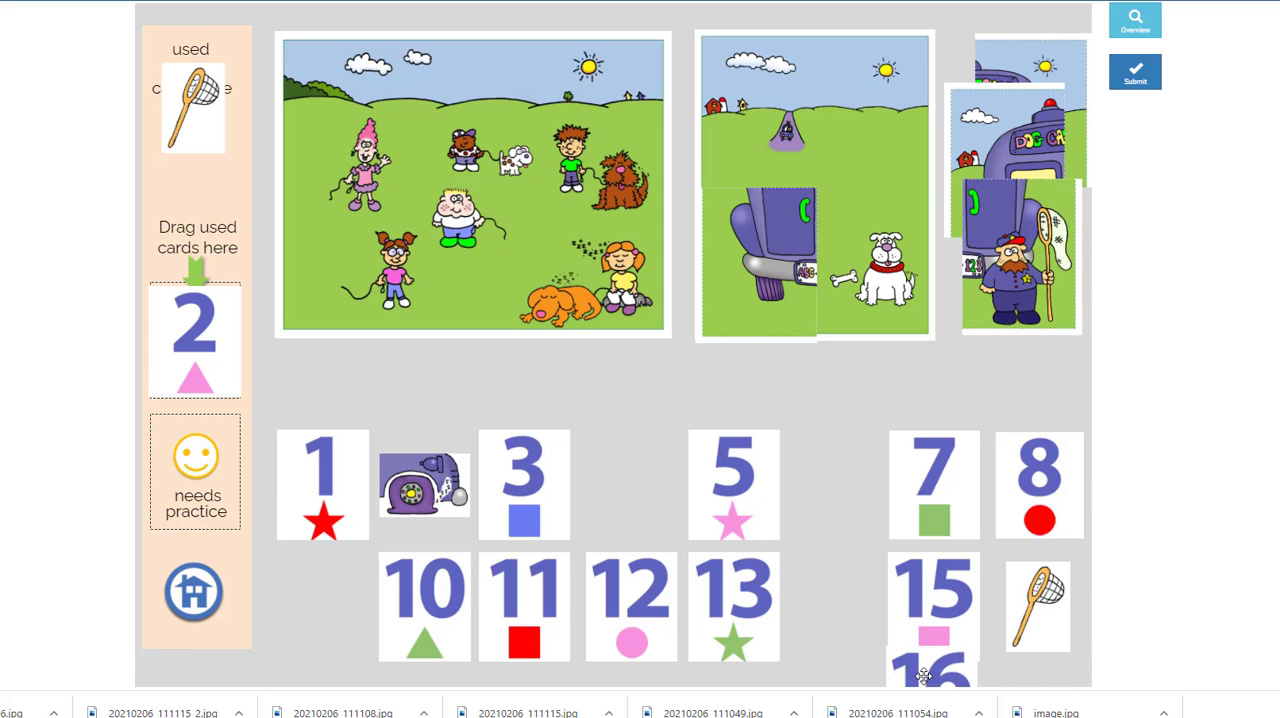
Step: Clear the net piece off the board and discard the purple truck piece with the dial
{"action": "left_click_drag", "start_coordinate": [1038, 606], "coordinate": [218, 160]}
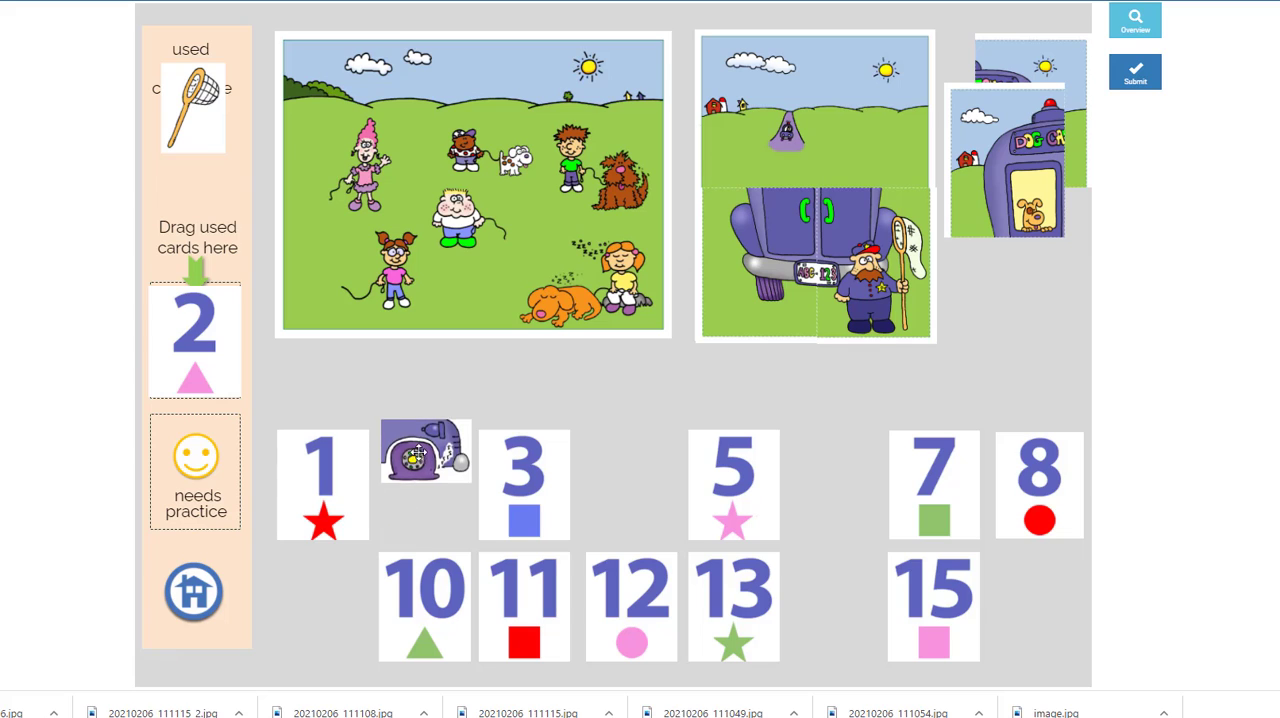
{"action": "left_click_drag", "start_coordinate": [425, 450], "coordinate": [192, 108]}
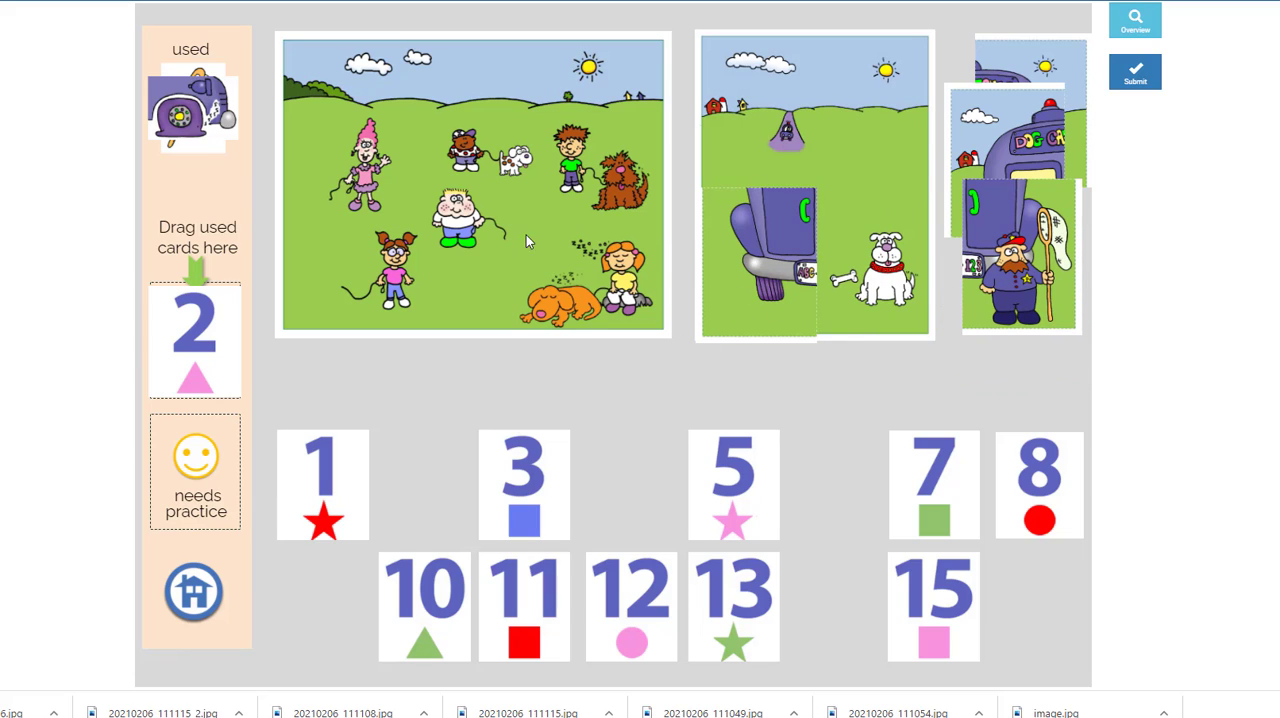
{"action": "mouse_move", "coordinate": [722, 240]}
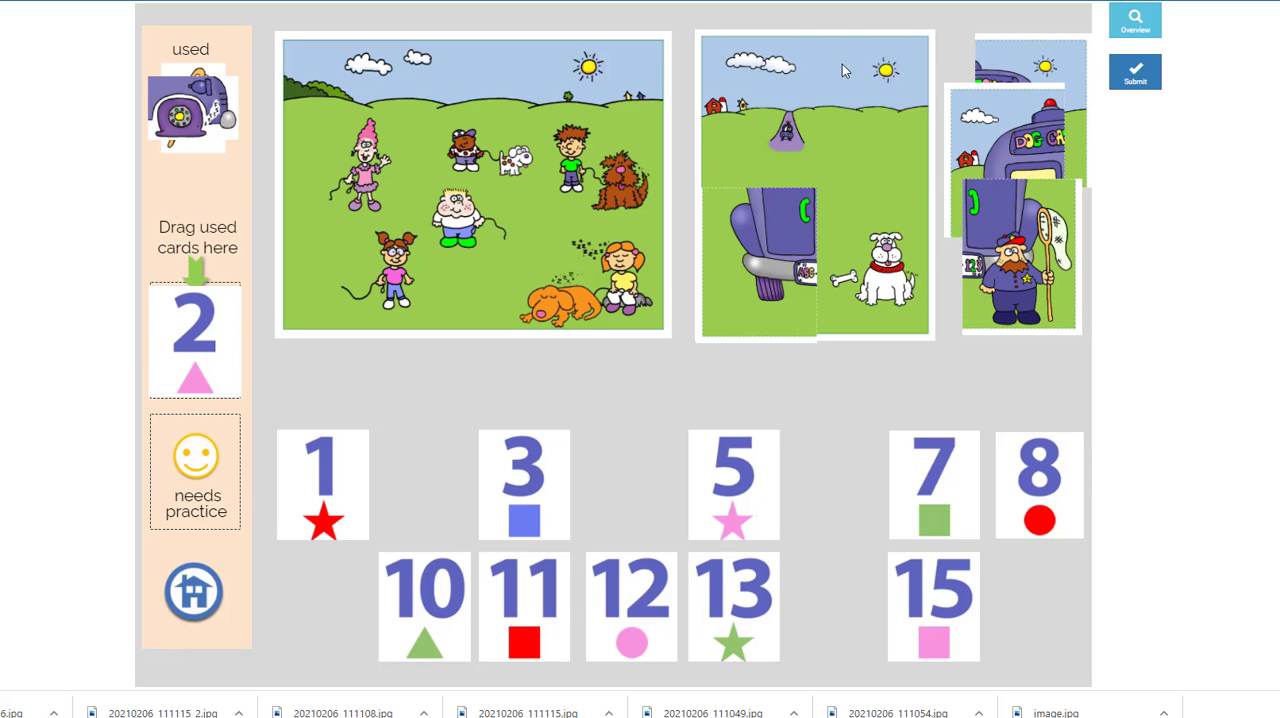
{"action": "mouse_move", "coordinate": [885, 253]}
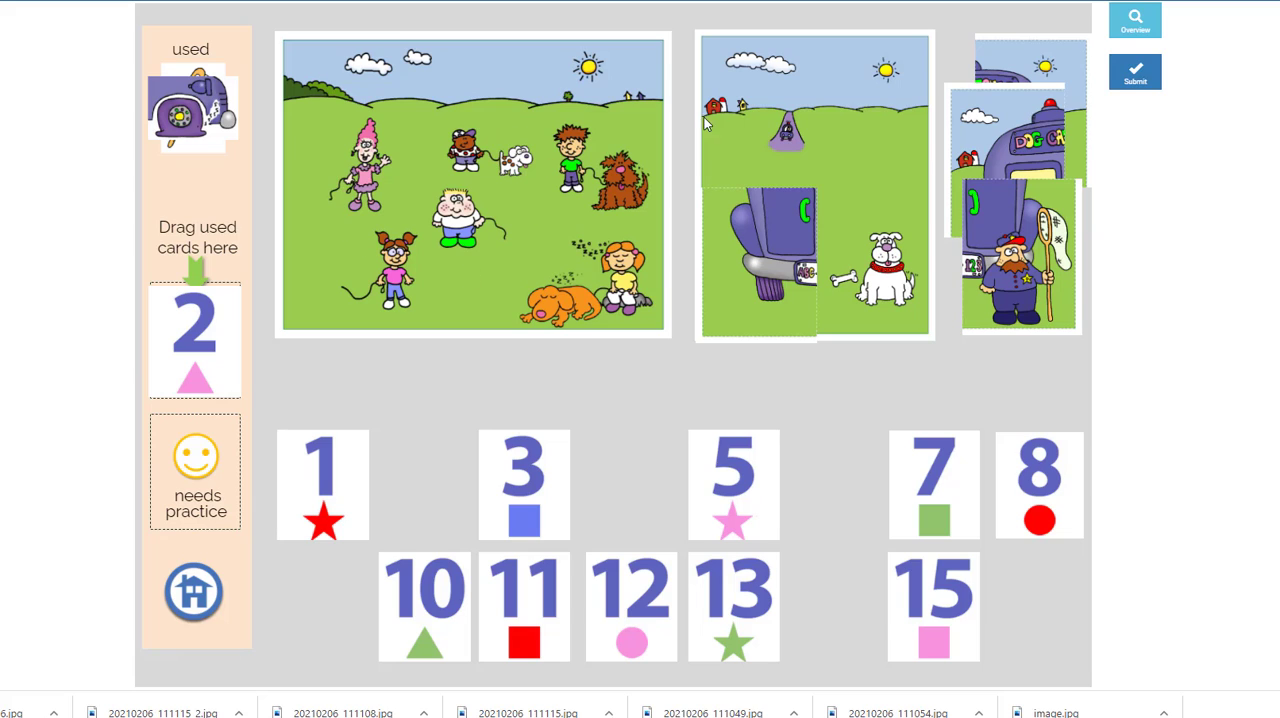
{"action": "mouse_move", "coordinate": [657, 305]}
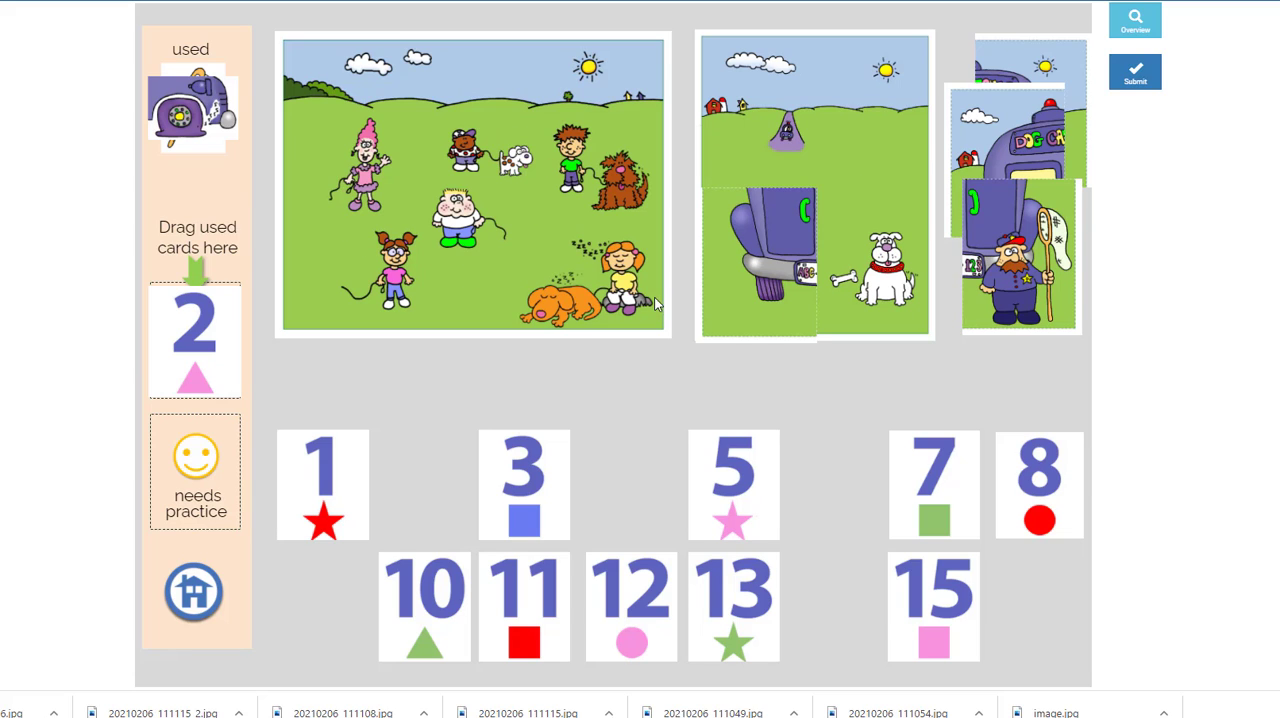